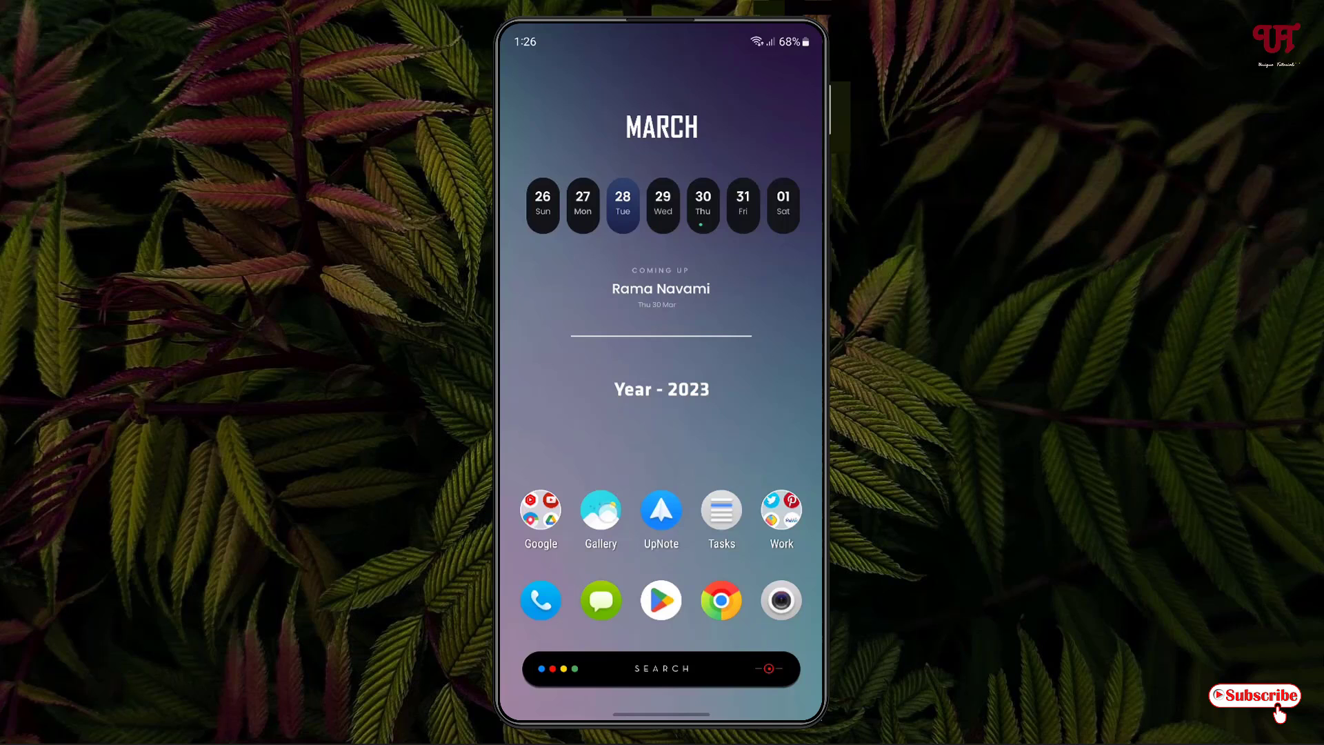
Step: Launch Gallery and open the Pins album with its three images
click(600, 510)
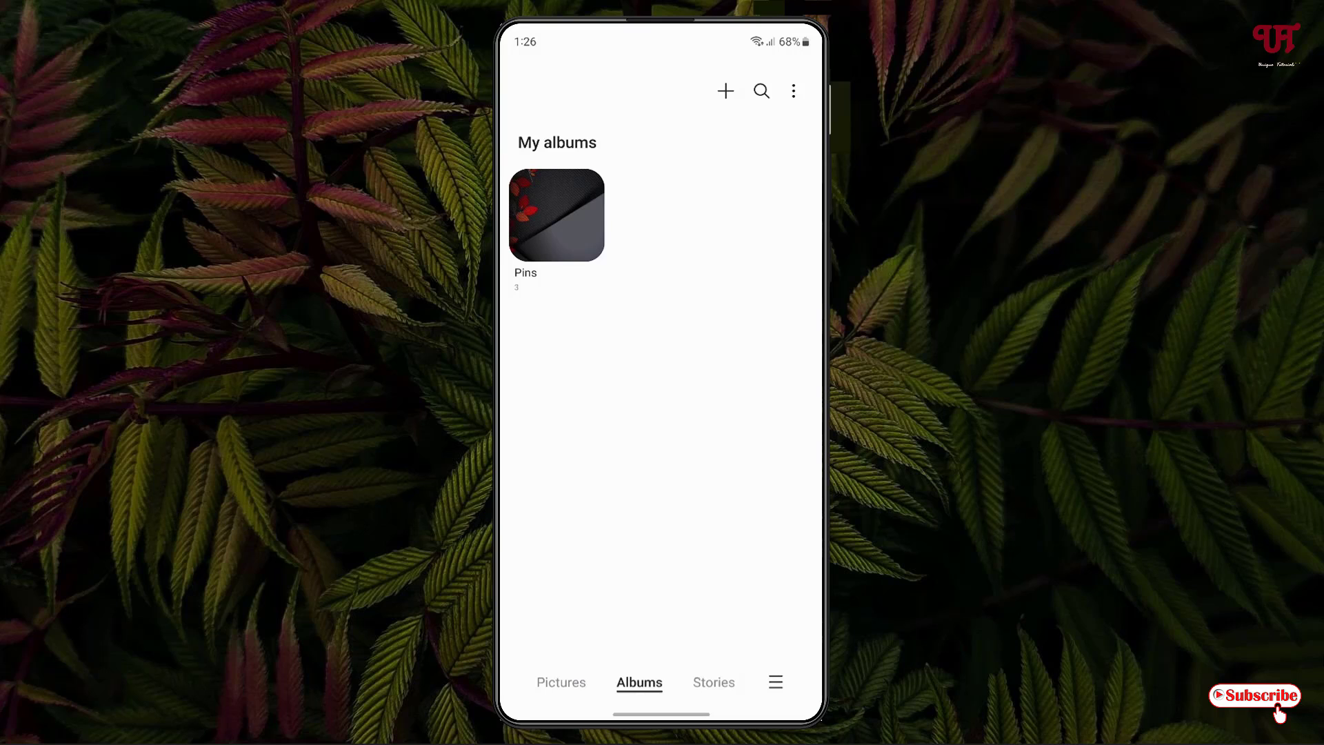
click(557, 213)
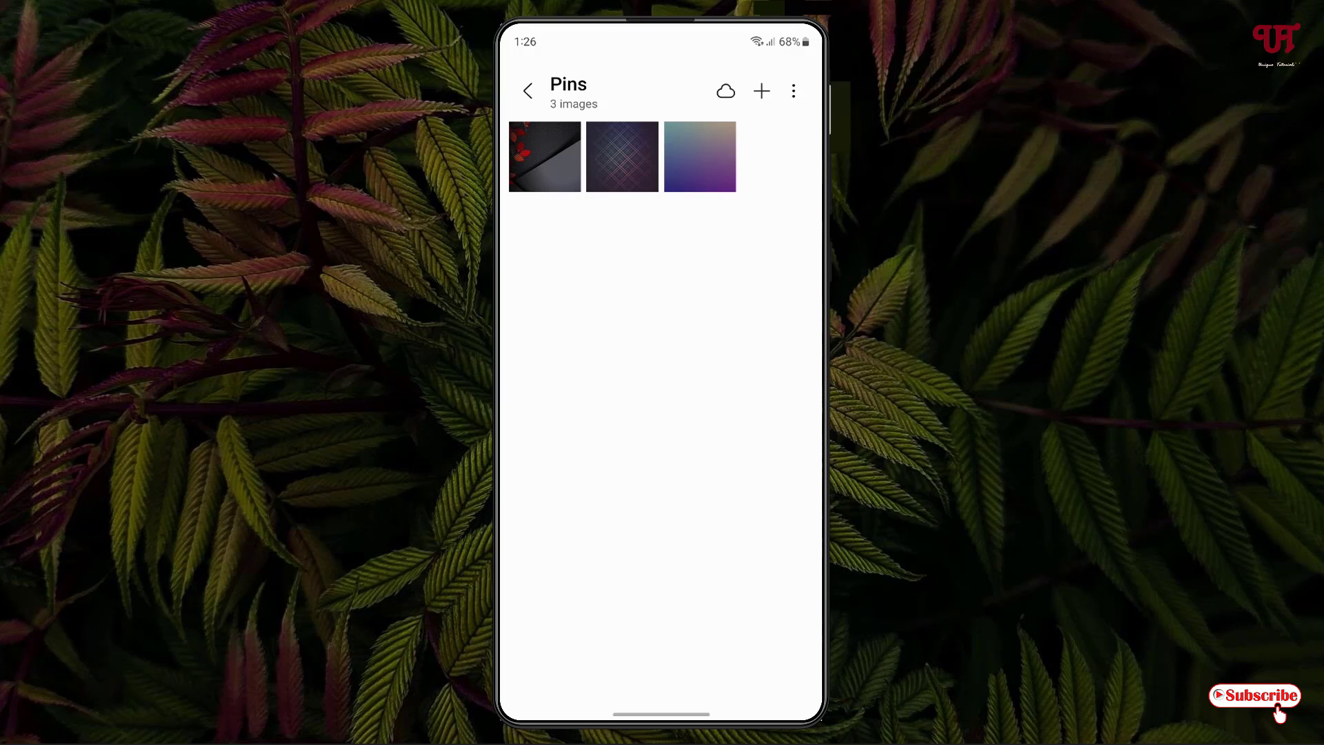
Step: Select the crosshatch pattern image and the dark red-leaf image, leaving the third unselected
click(622, 176)
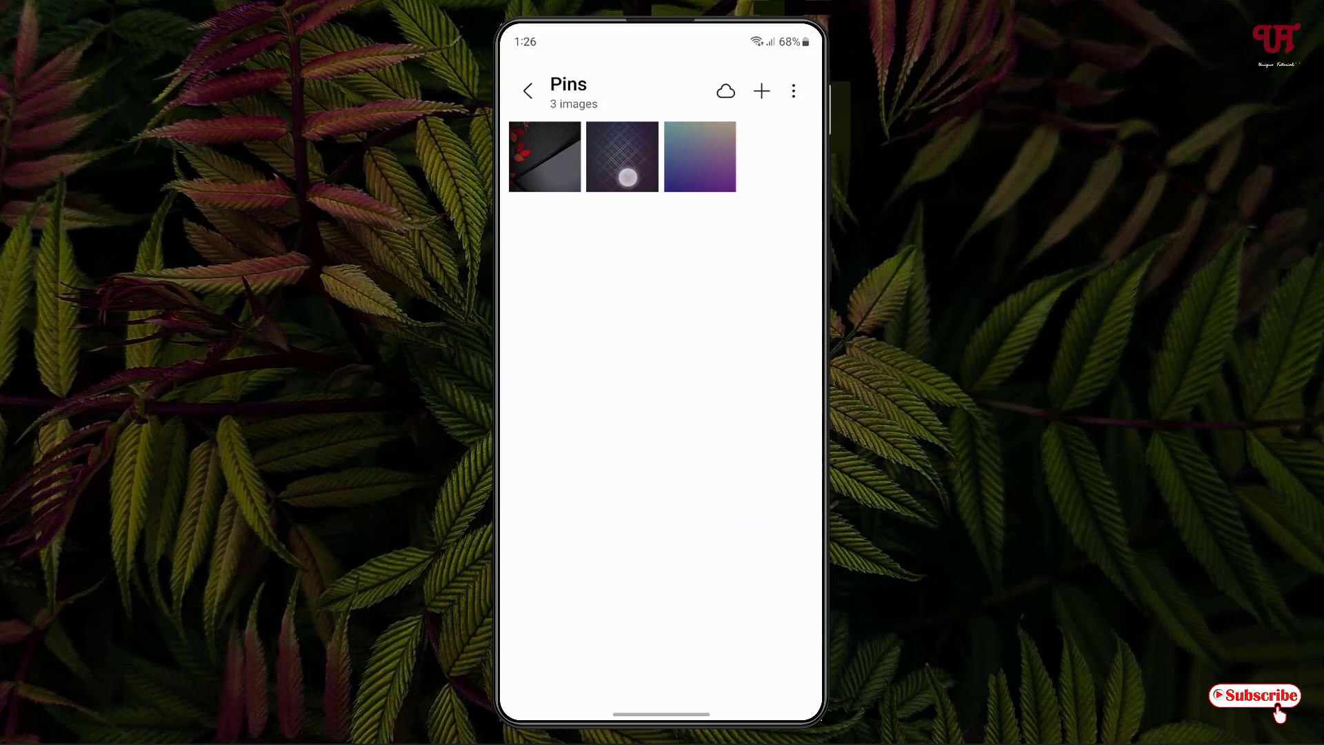
click(622, 155)
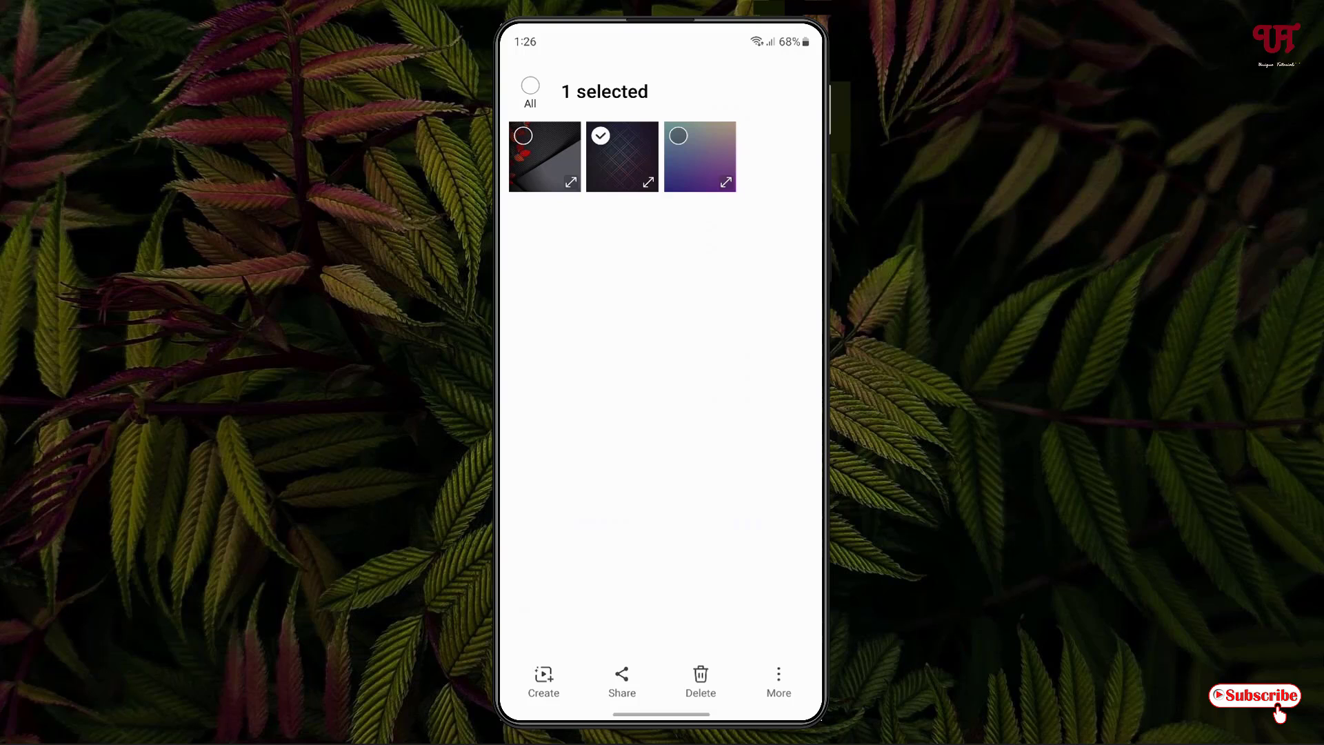
click(524, 135)
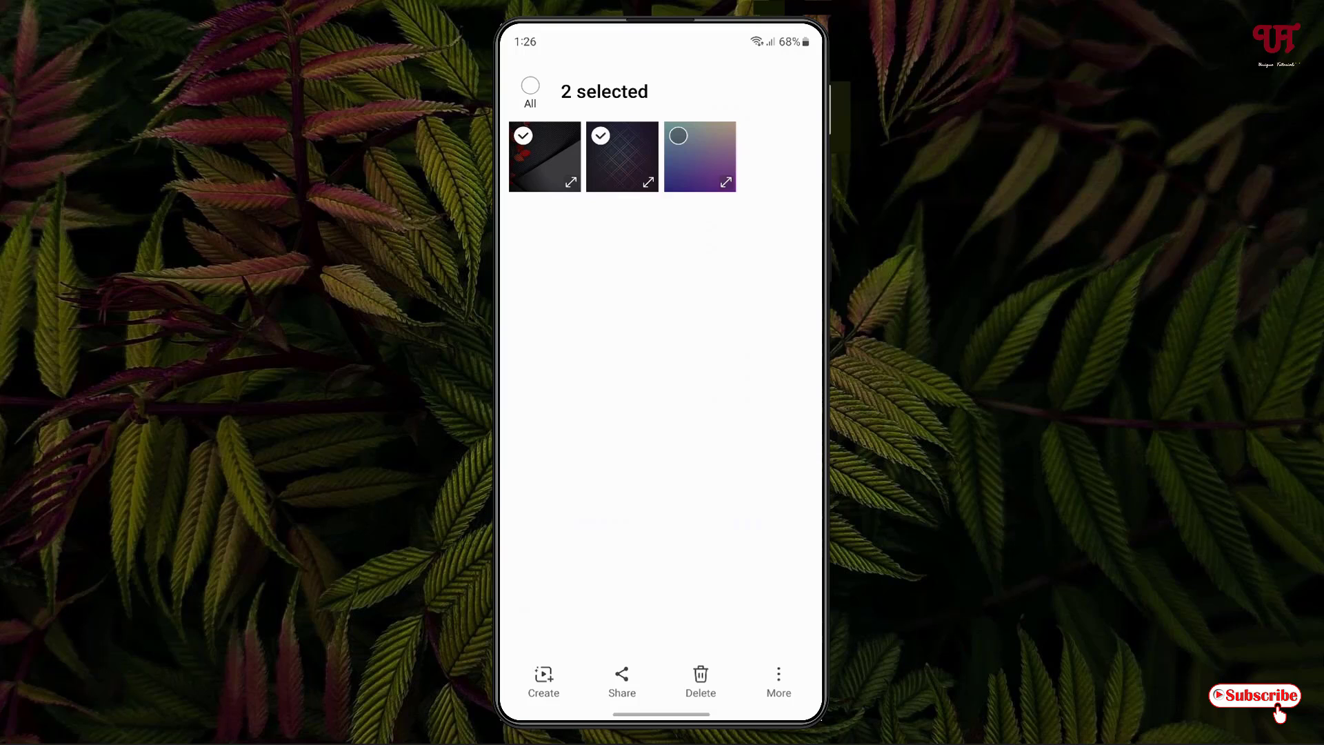
click(778, 676)
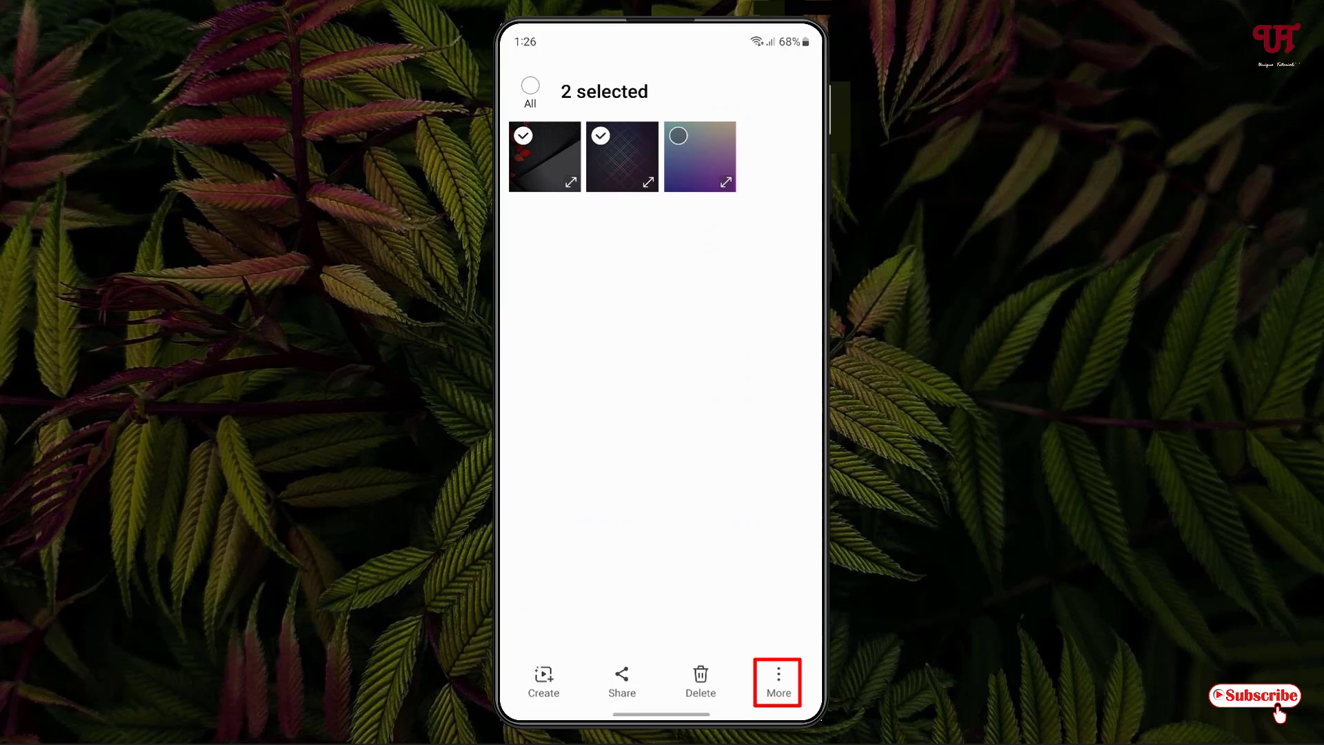
Step: Start adding a new tag to the two selected images via More > Add tag
click(778, 672)
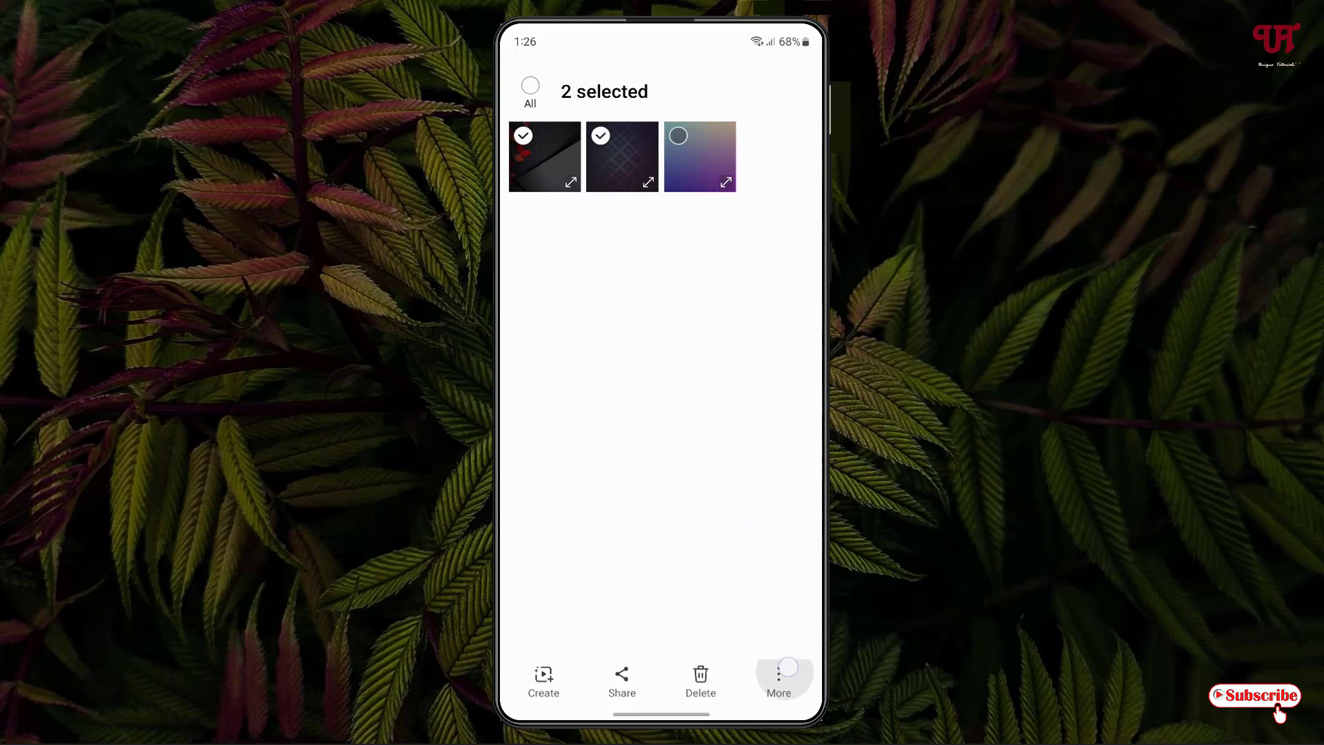
click(777, 673)
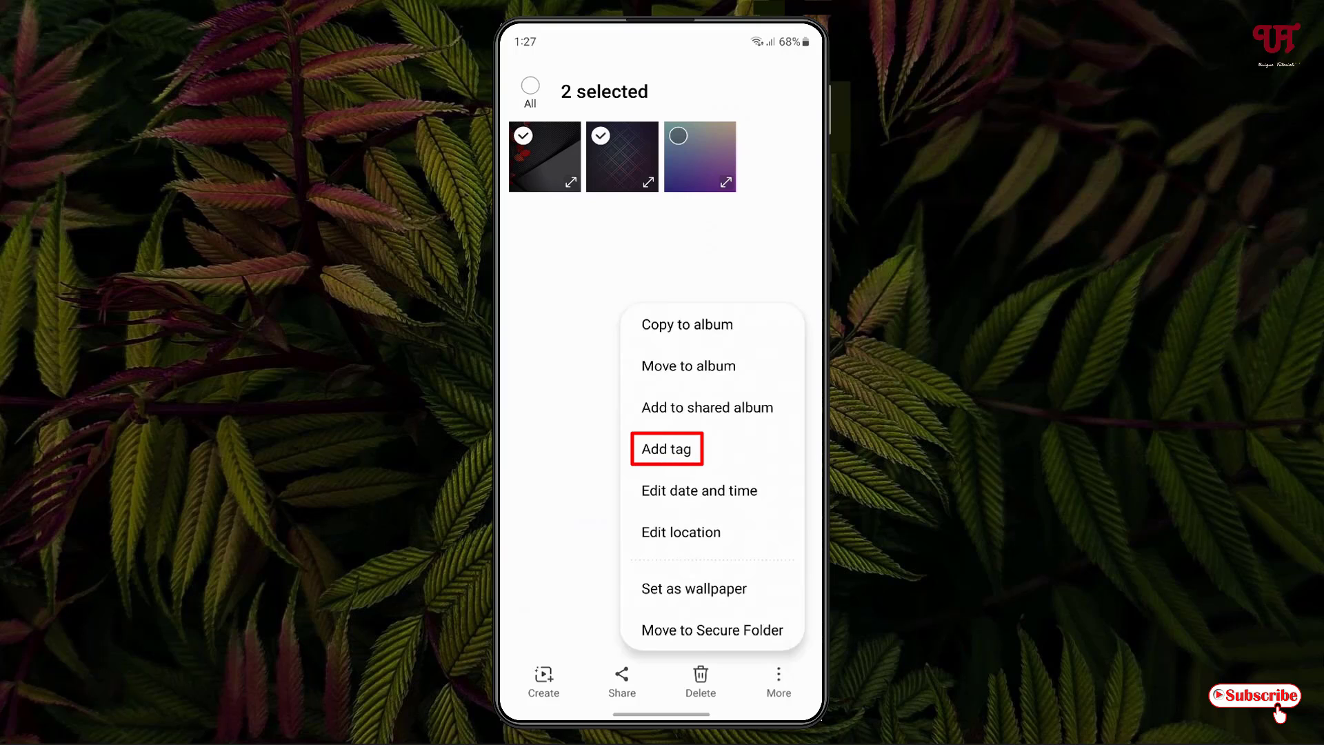
click(666, 448)
text(choic)
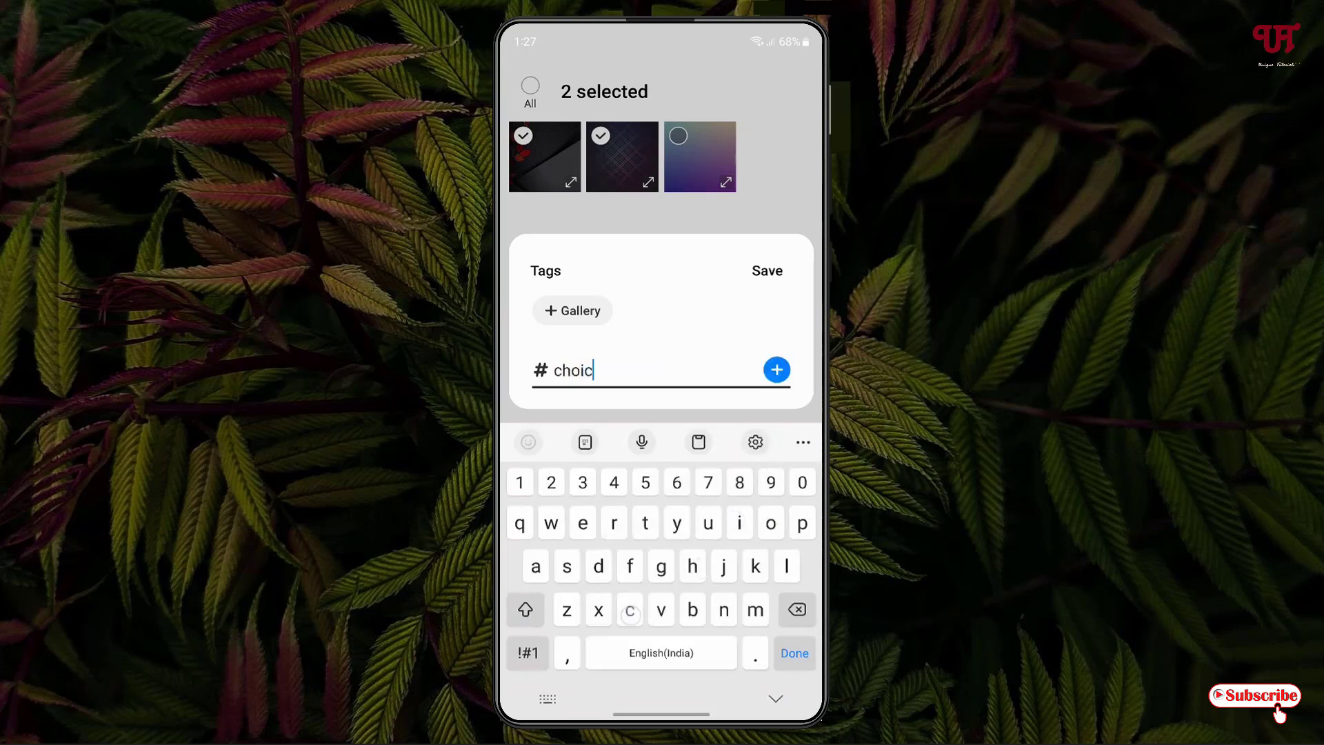
Step: Add the tag 'choice', save it to both images and return to the albums list
text(e)
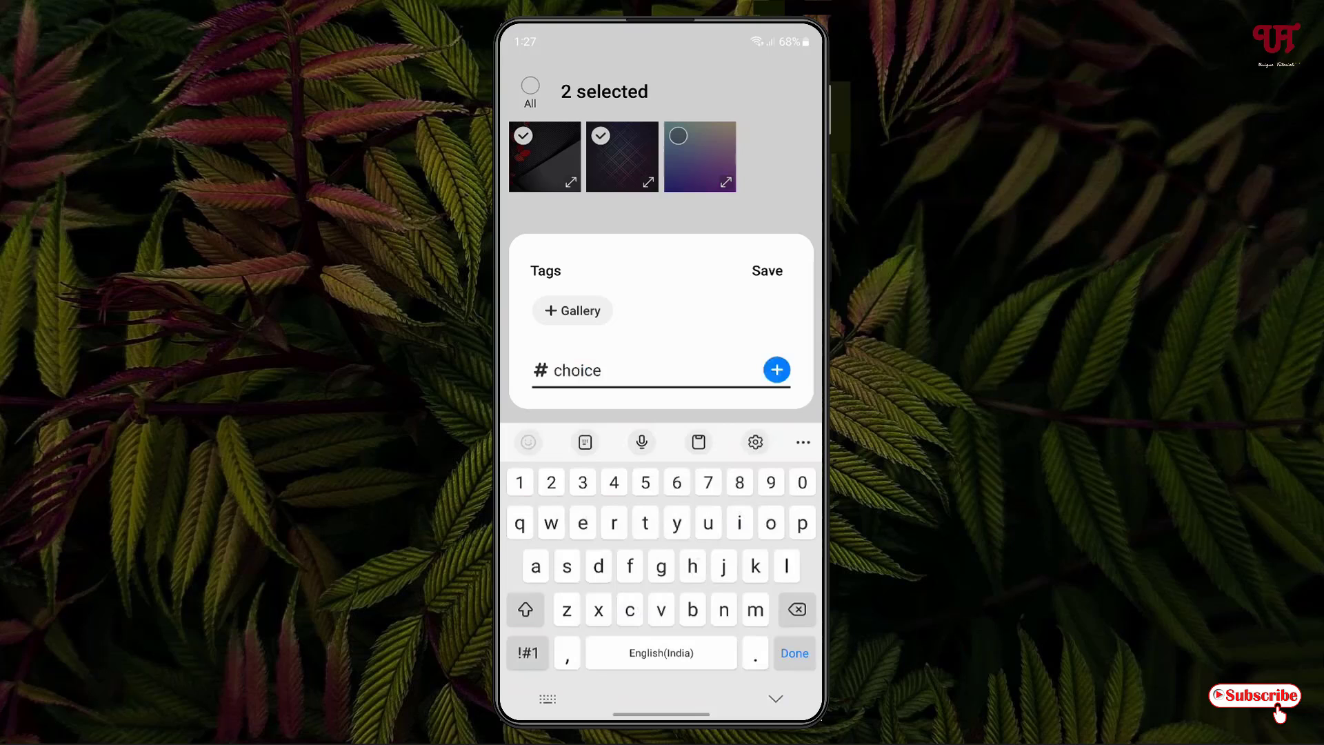
click(776, 370)
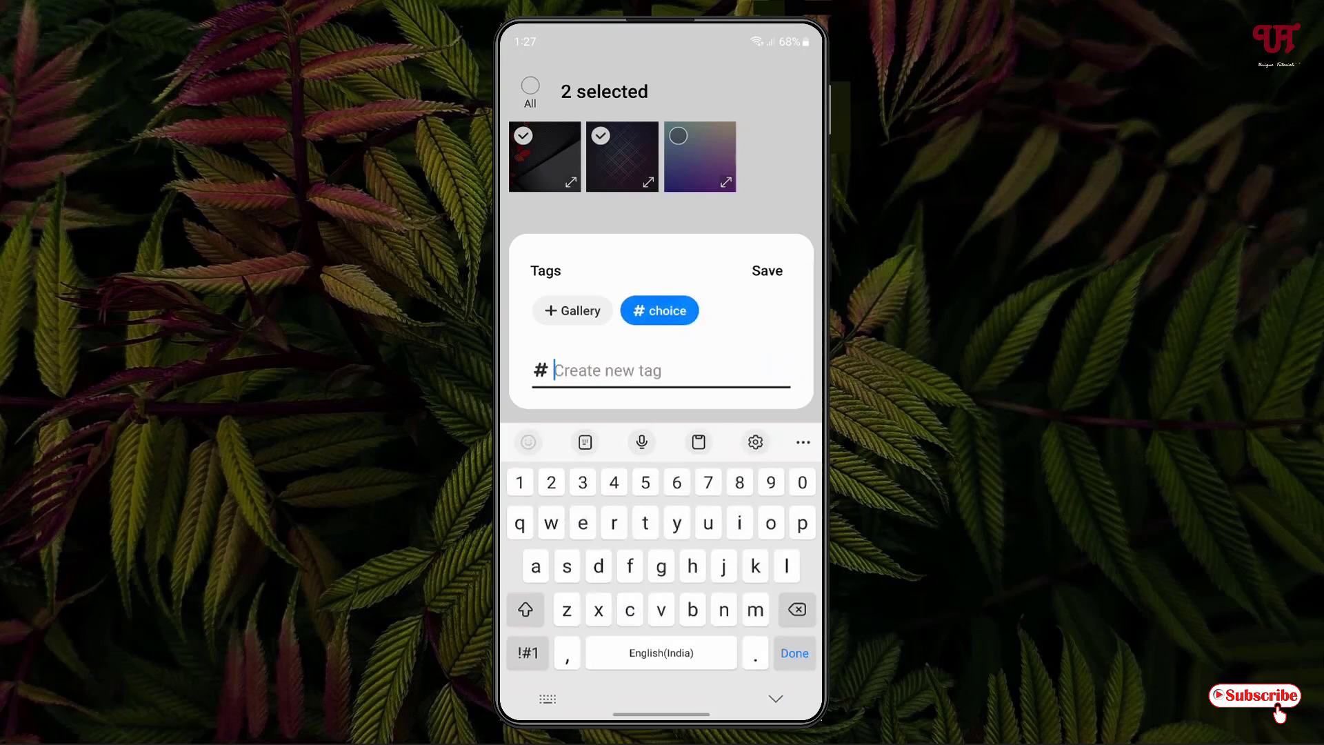
click(766, 271)
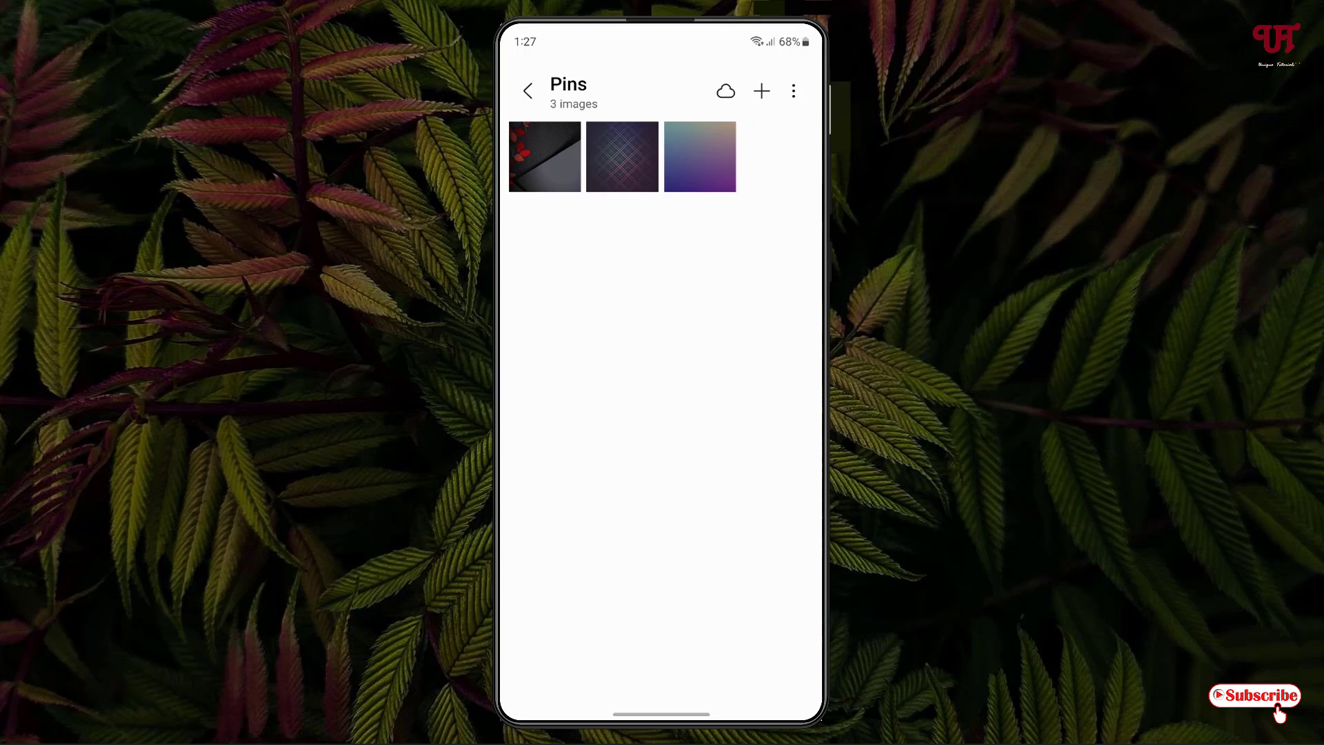
click(527, 91)
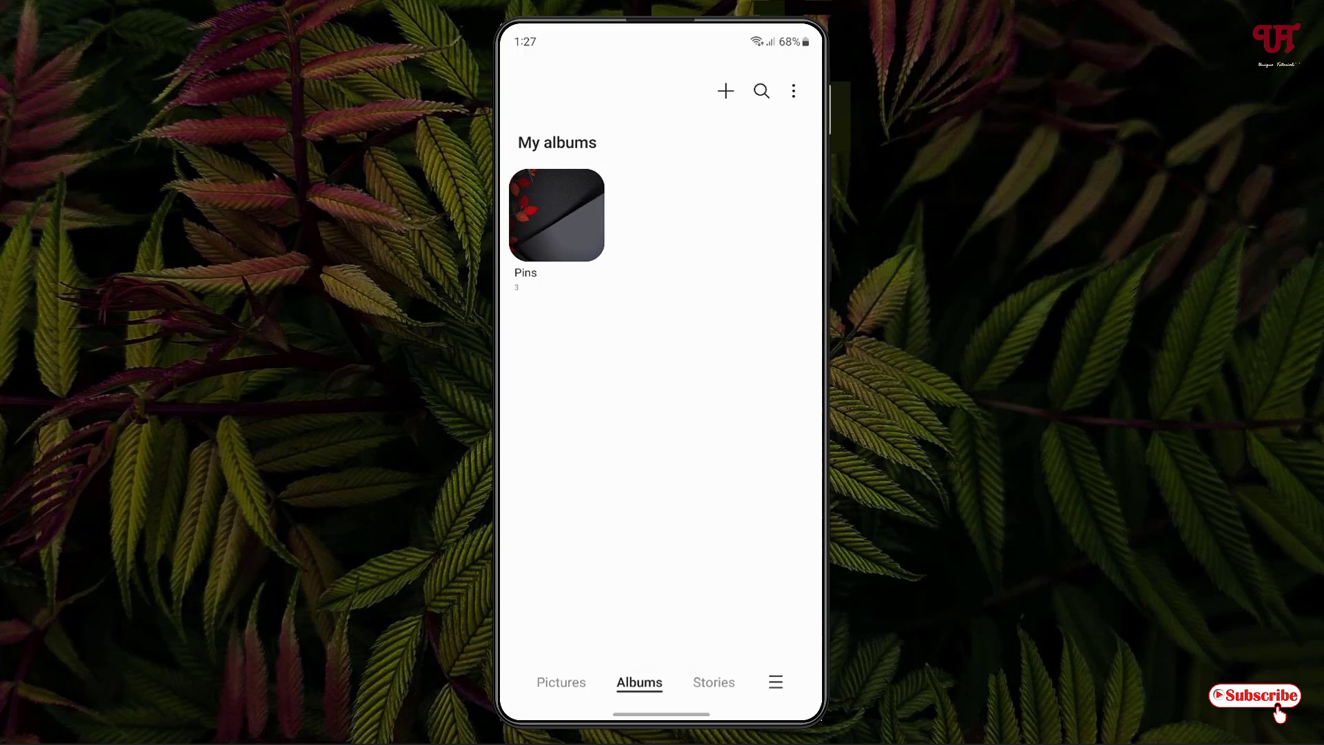
Step: Search the #choice tag to show the two tagged images, then return to the albums list
click(762, 91)
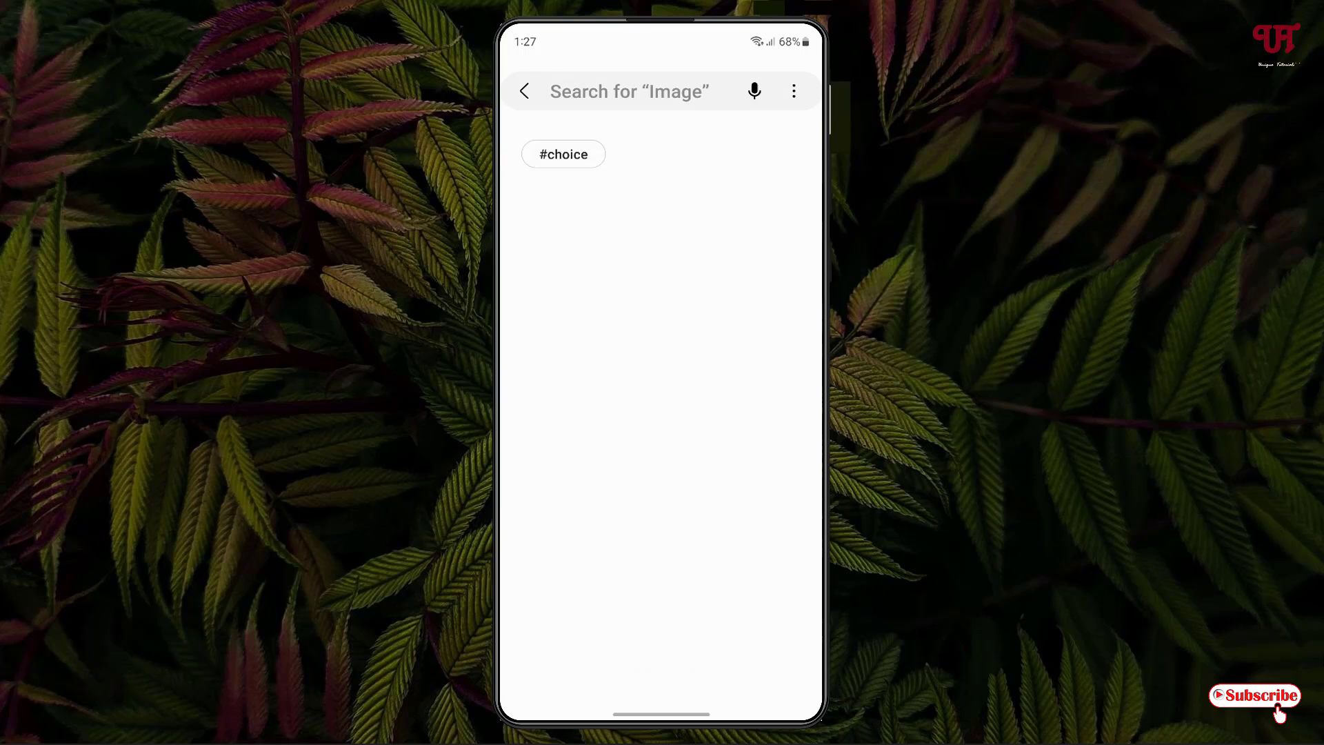
click(562, 154)
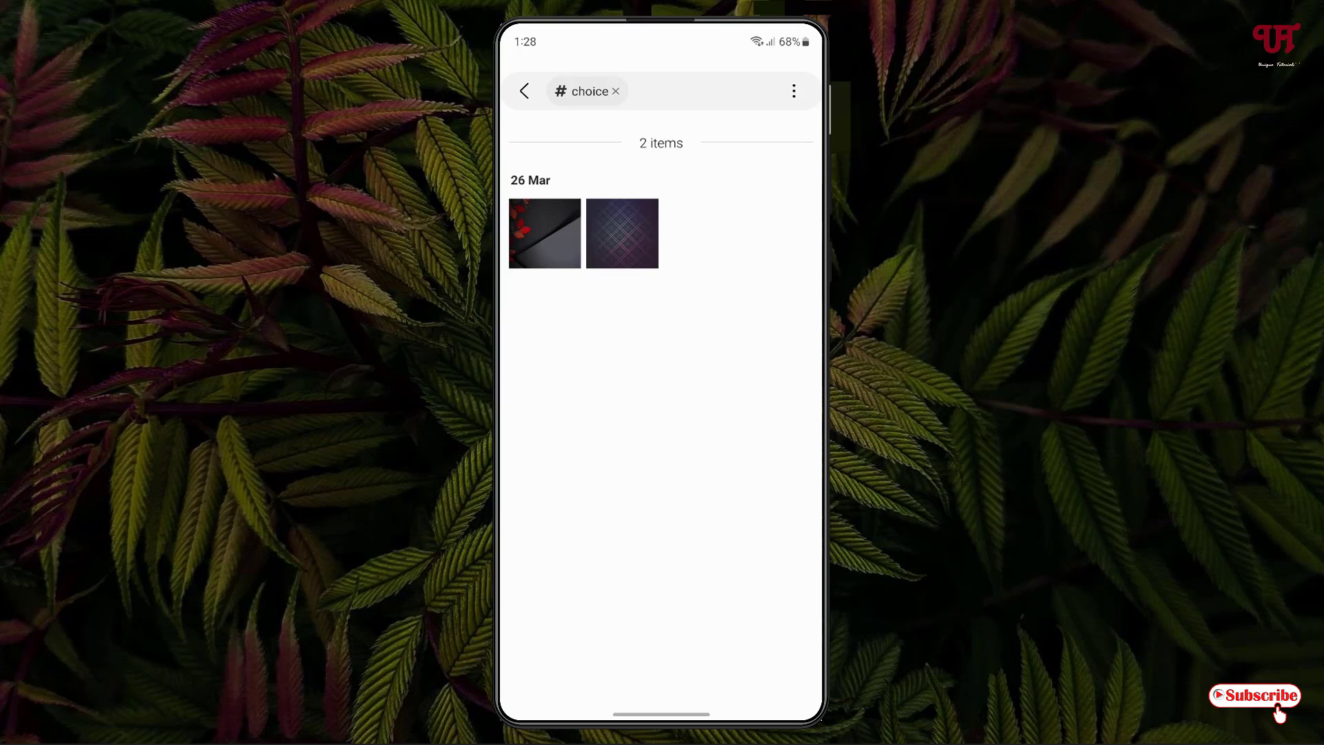
click(524, 91)
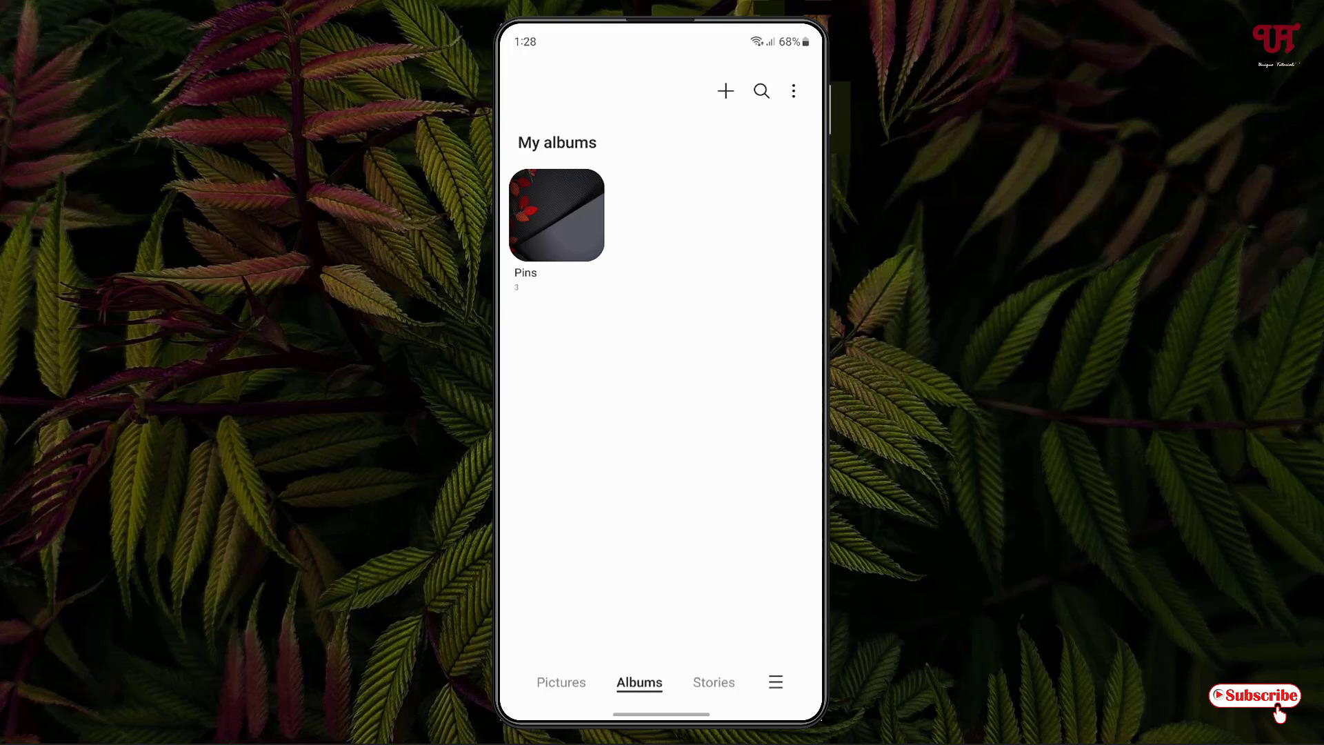